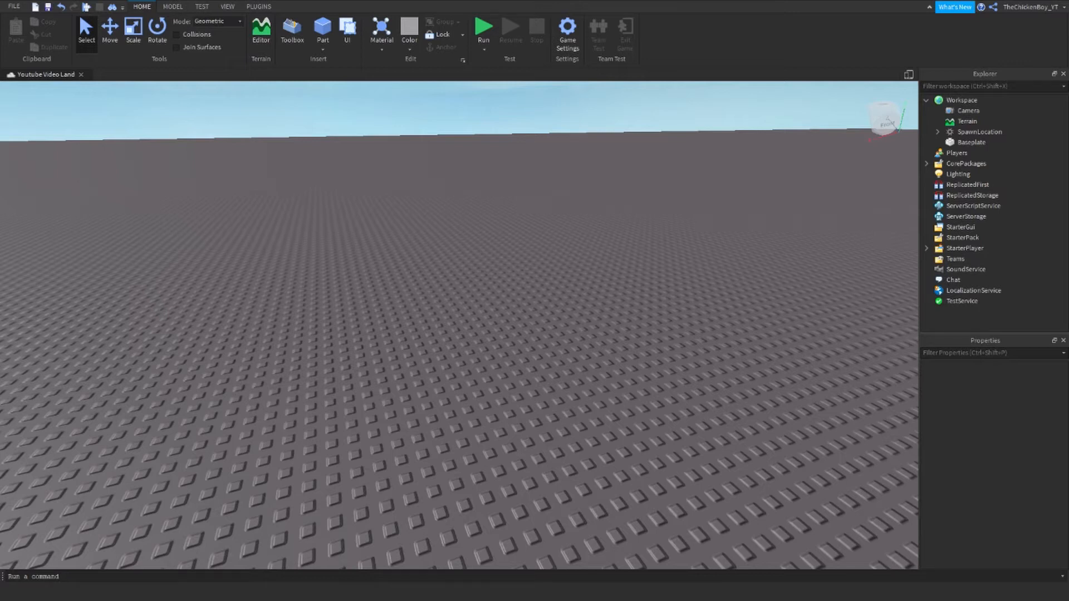
mouse_move(653, 351)
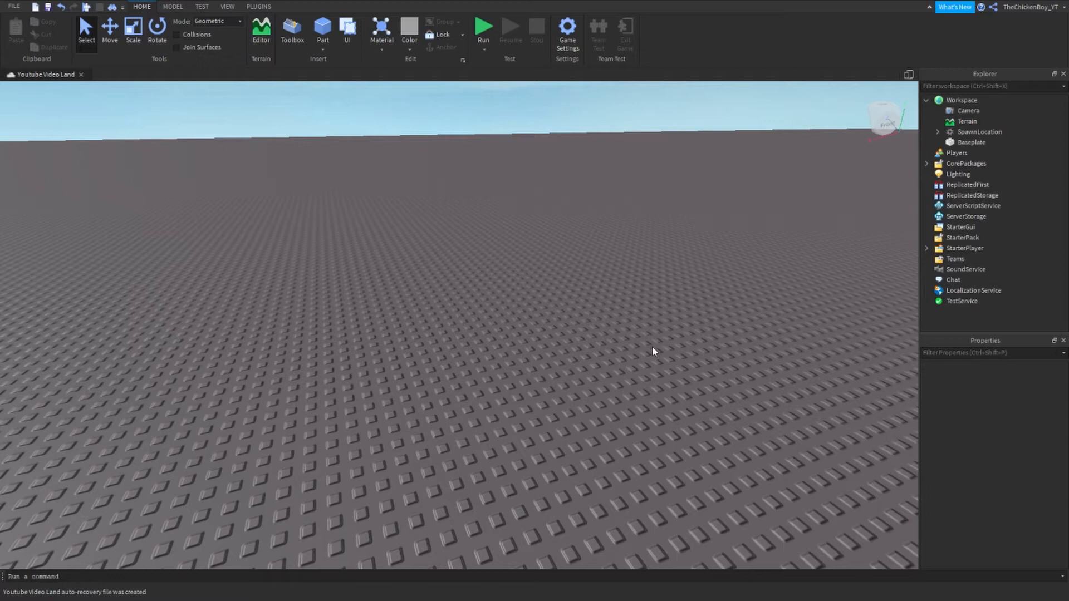
mouse_move(659, 353)
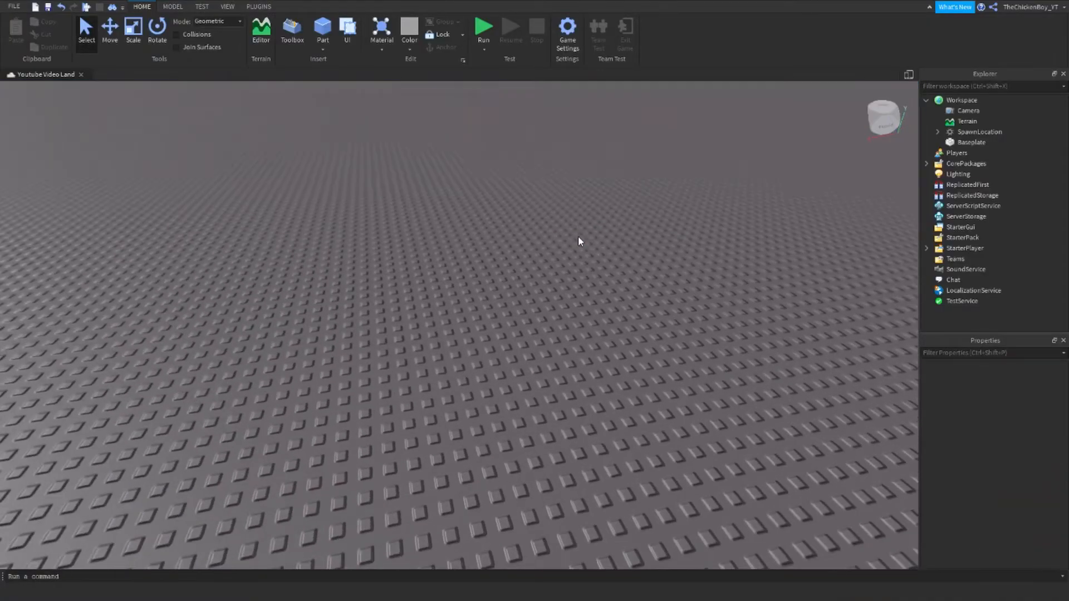
Insert a block part onto the baseplate and show its insert-object list in the Explorer
click(322, 30)
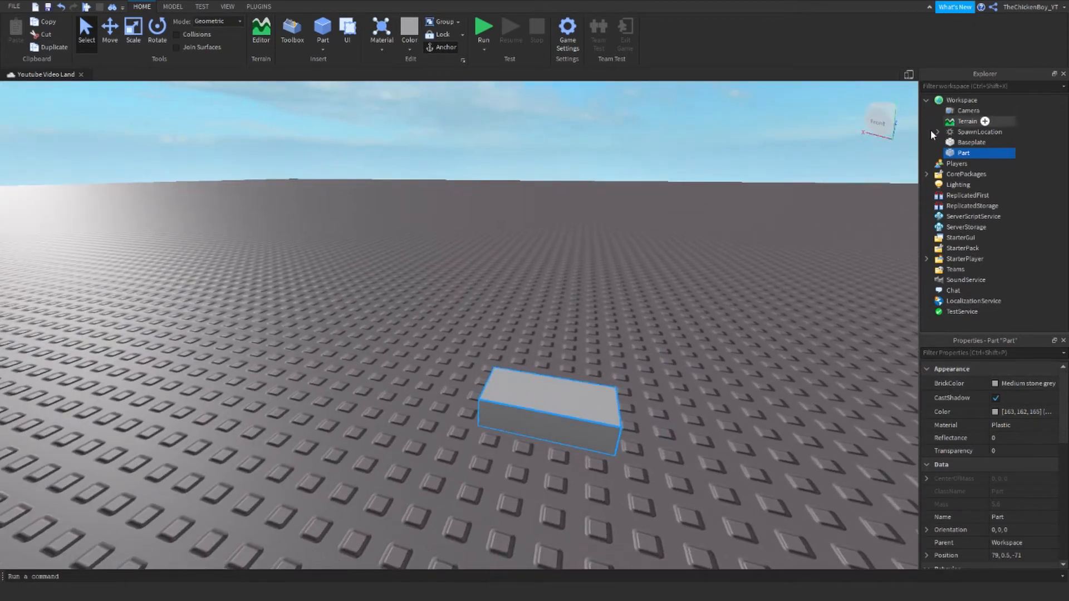
click(976, 152)
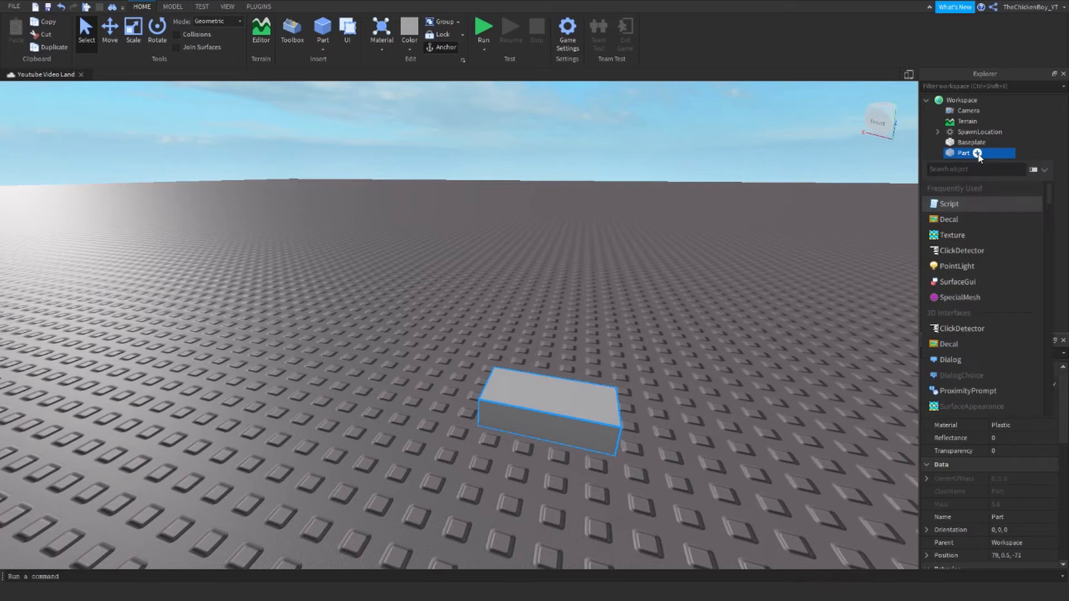
Add a Script inside the part and write a 'while wait() do' loop
click(949, 203)
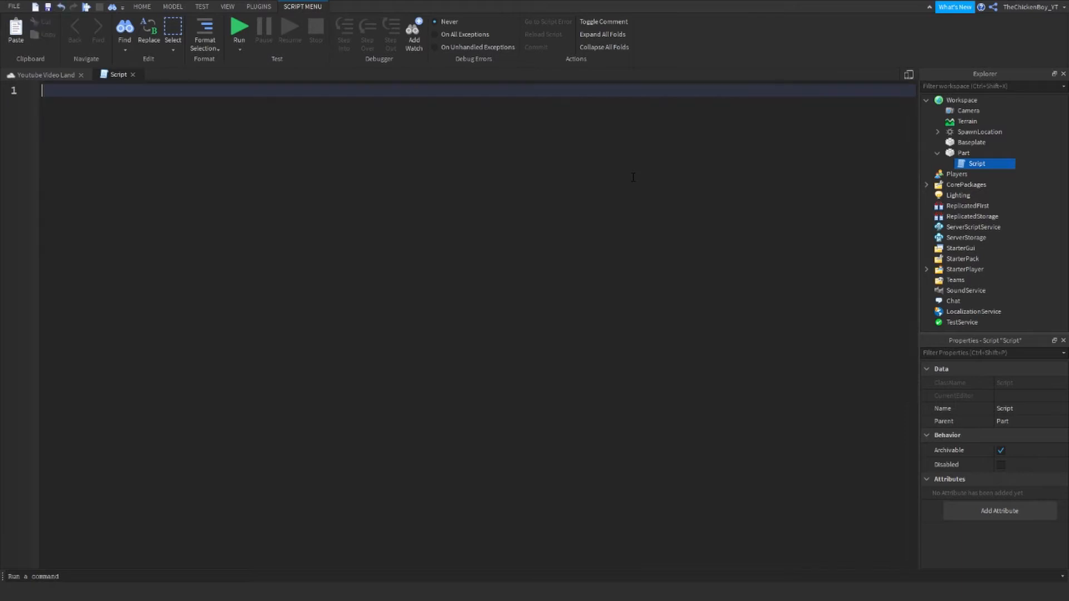
text(while true)
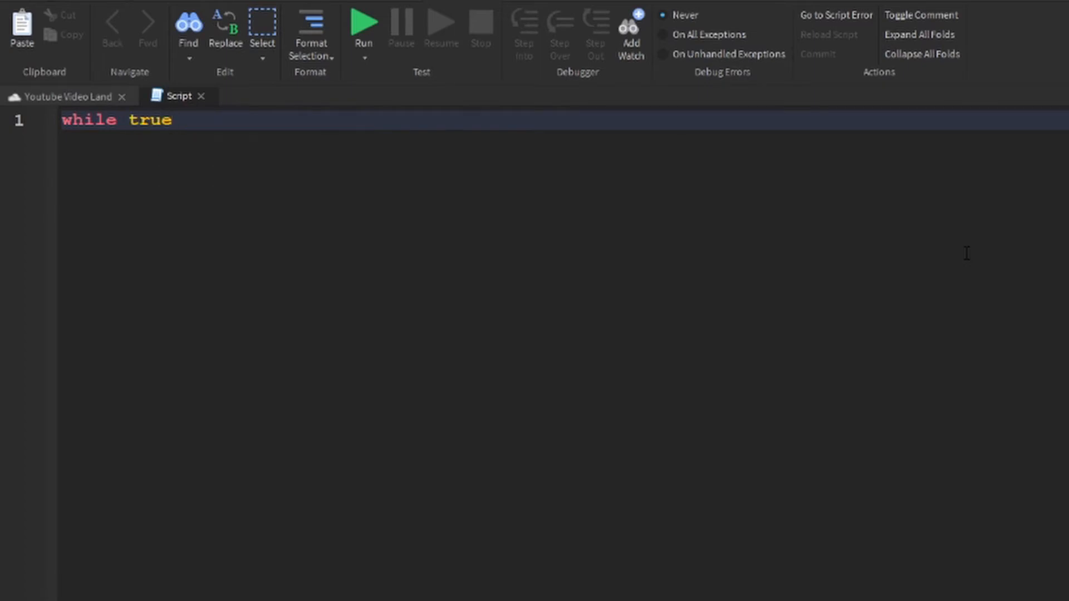
text(do)
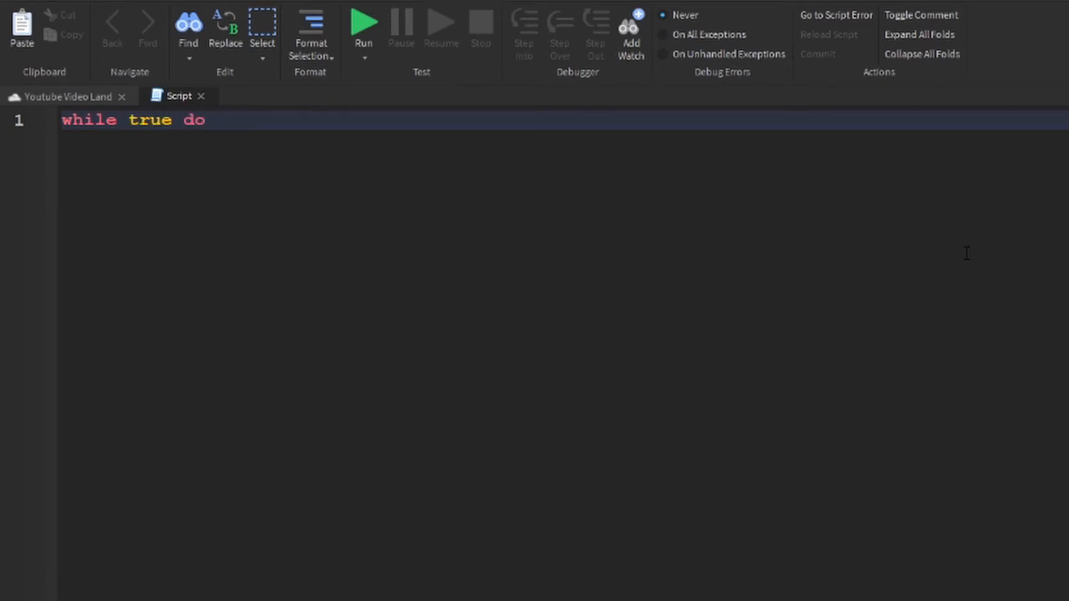
key(BackSpace)
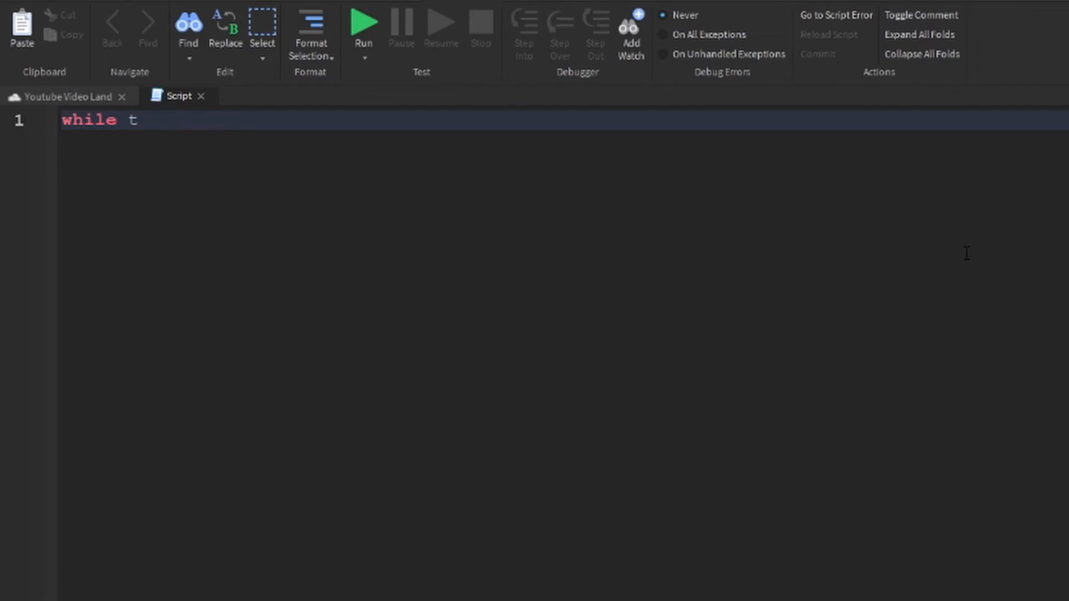
text(ait())
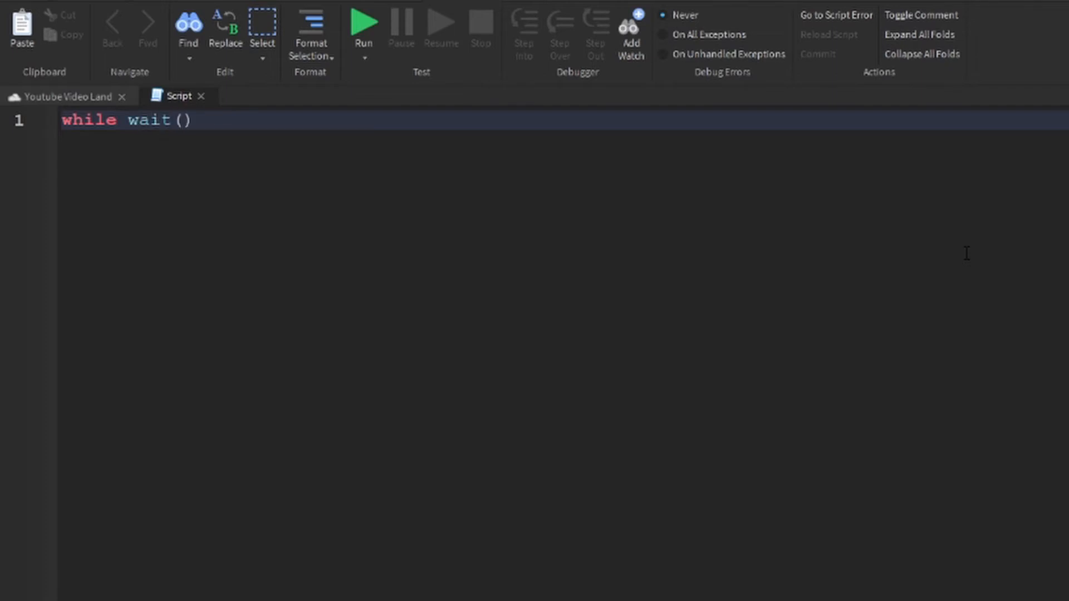
text(do)
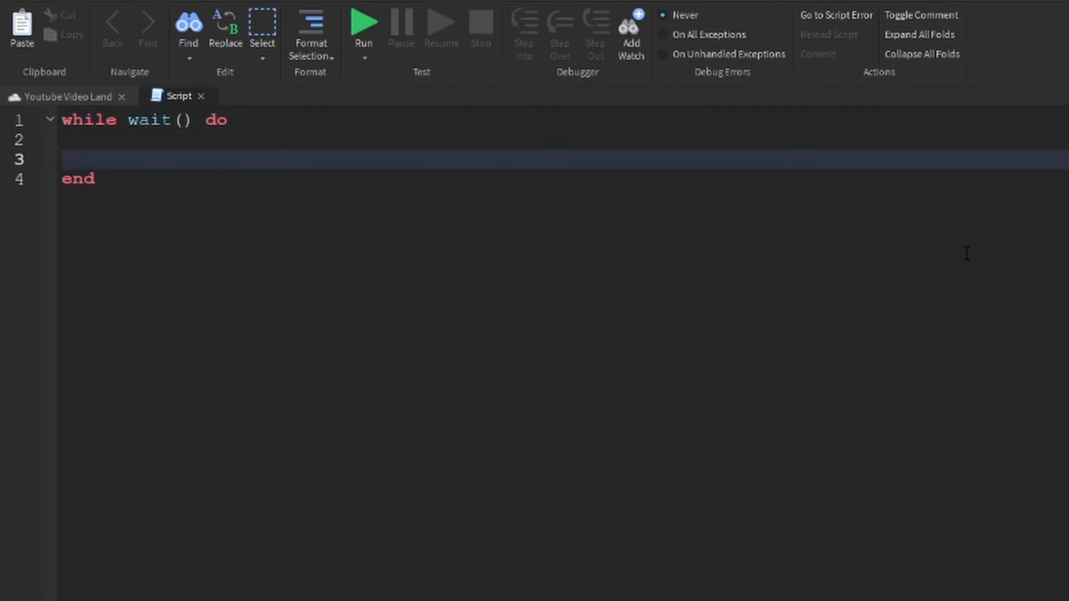
key(Backspace)
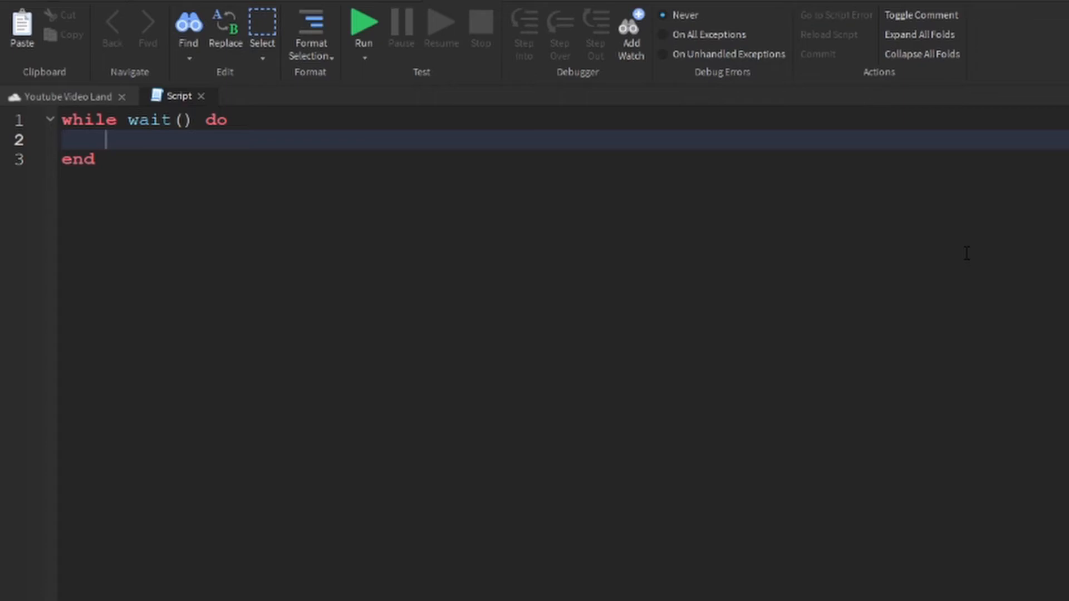
Inside the loop, type 'script.Parent.CFrame = script.Parent.CFrame * CFrame.'
text(script)
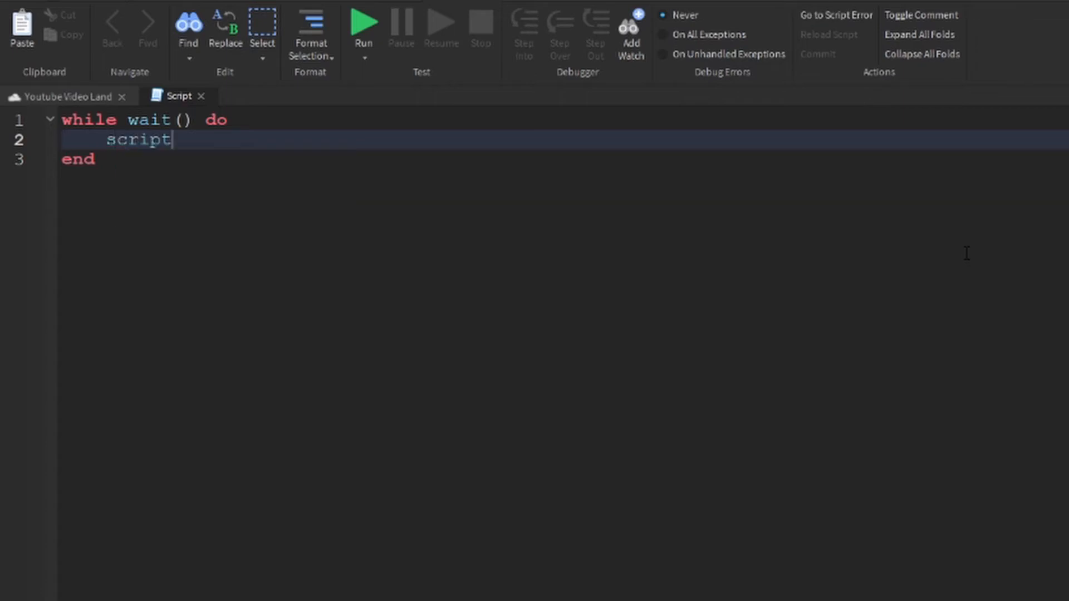
text(.Parent.)
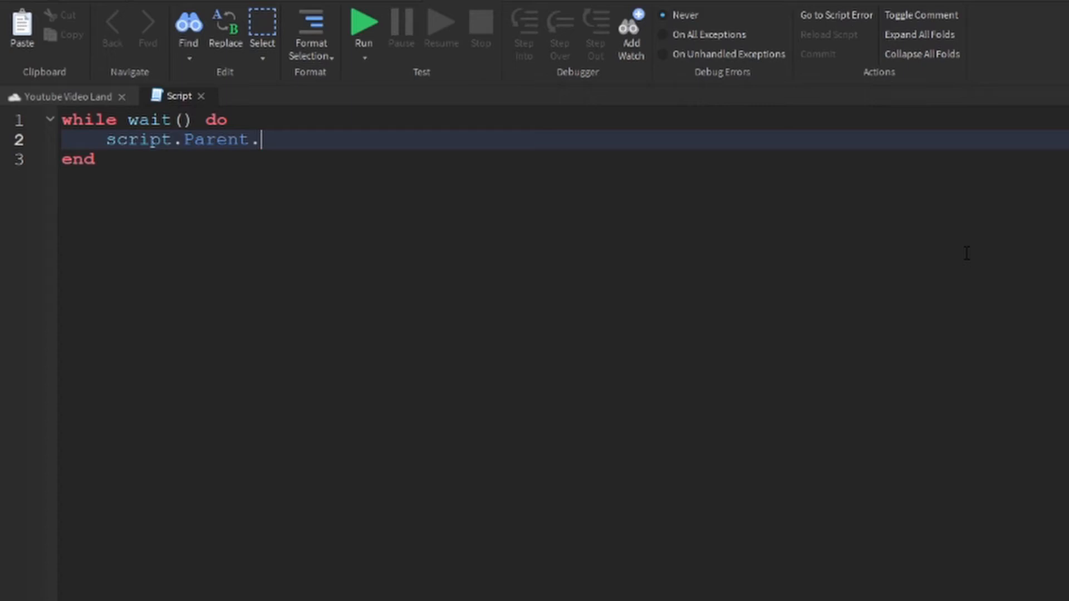
text(CFrame =)
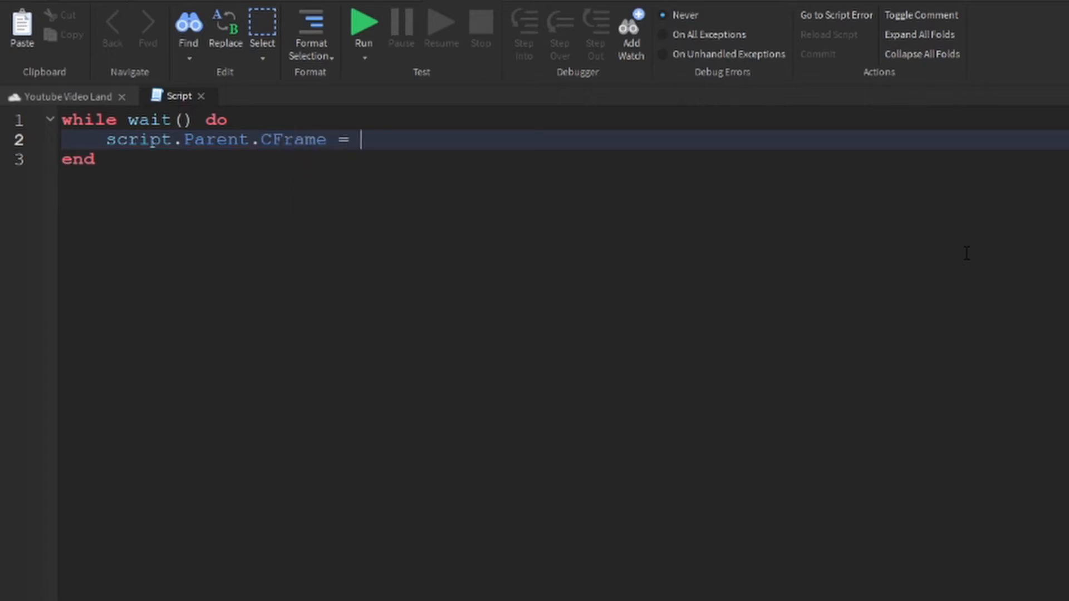
text(script.)
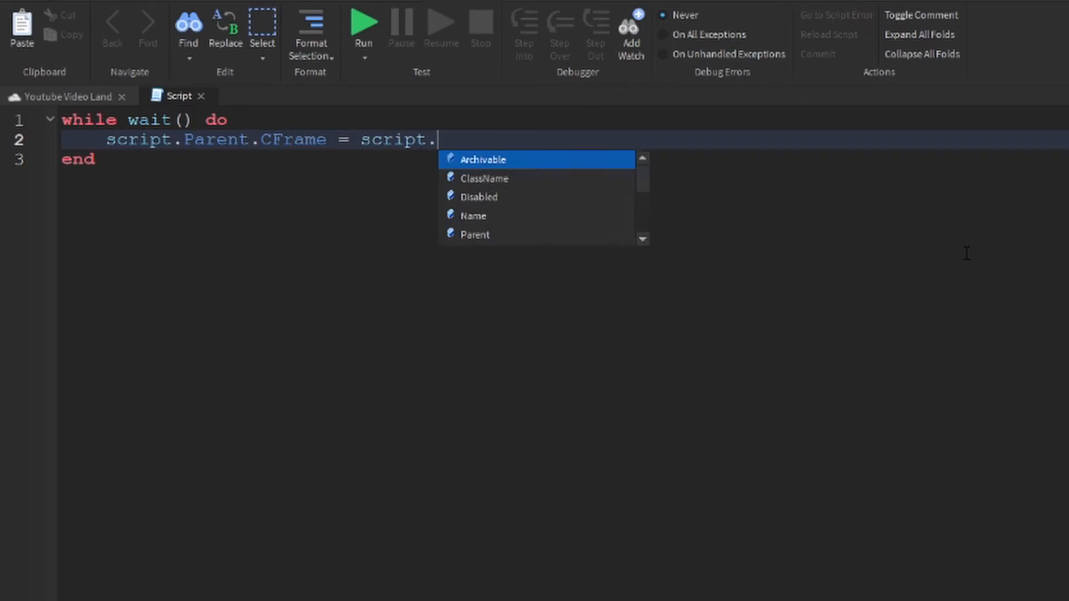
text(Parent.CFrame)
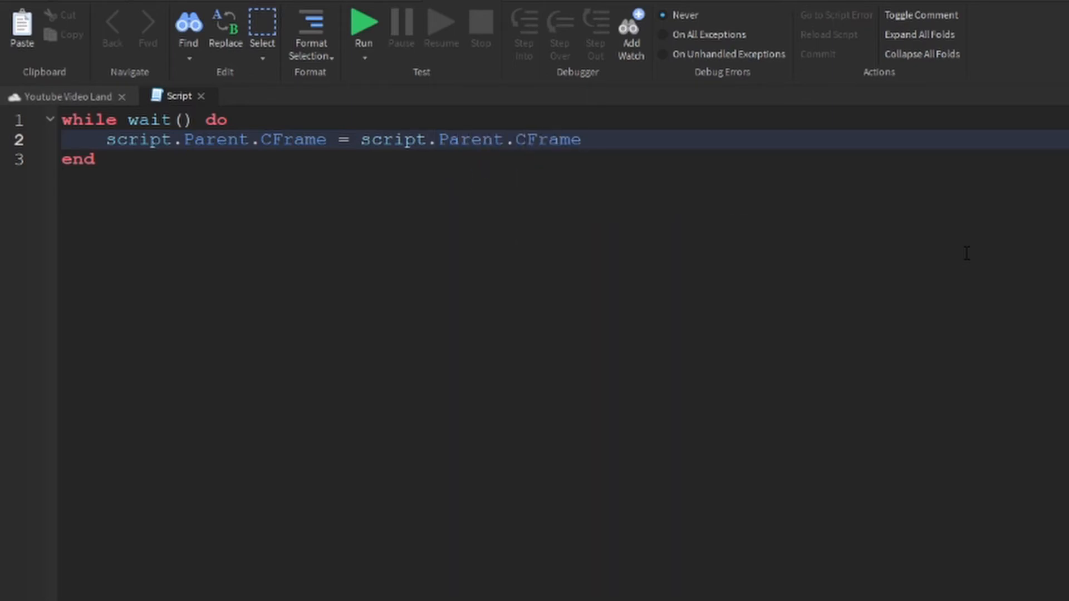
text(*)
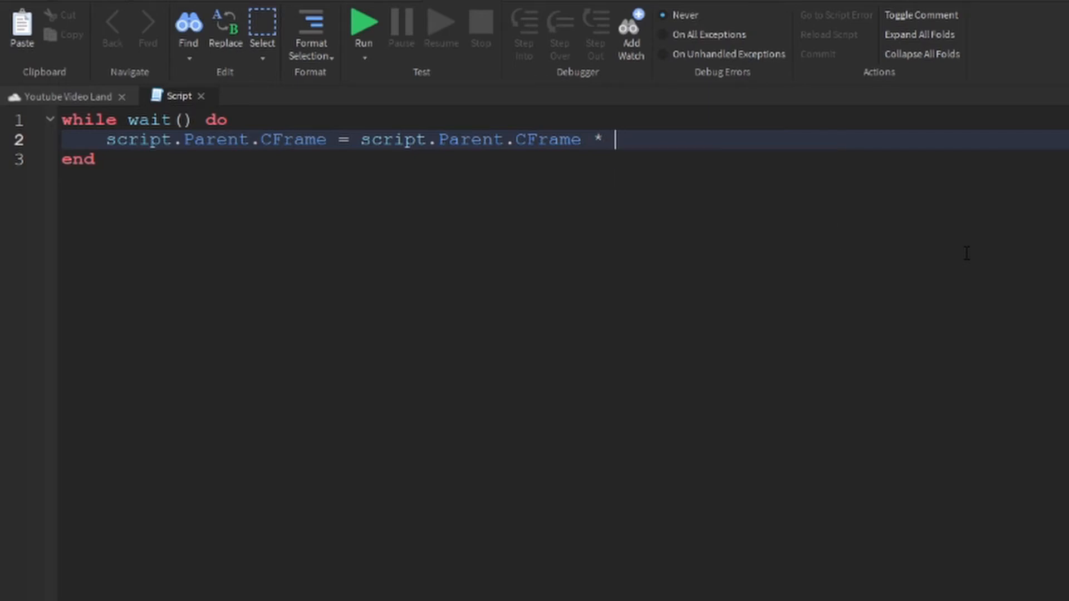
text(CFrame)
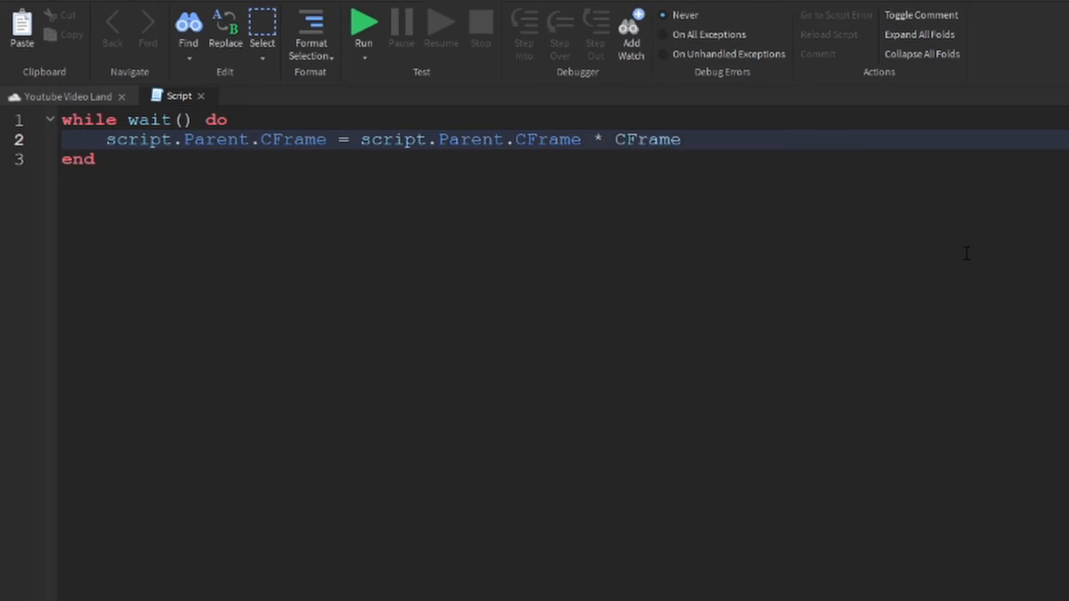
text(.frp)
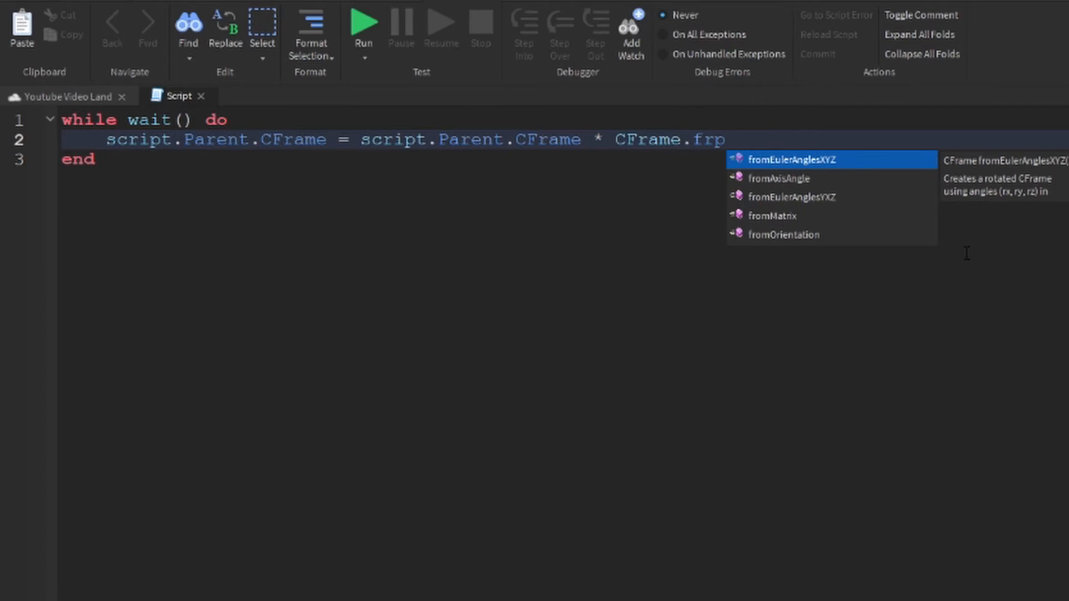
Complete the line with CFrame.fromEulerAnglesXYZ(0.1, 0, 0) from autocomplete
click(792, 160)
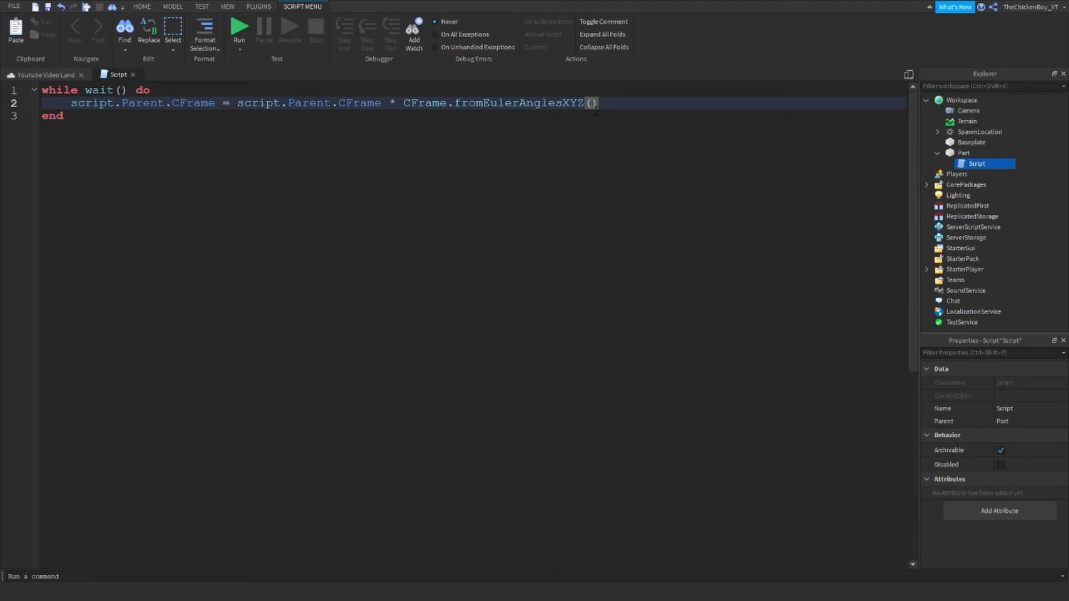
text(0.1)
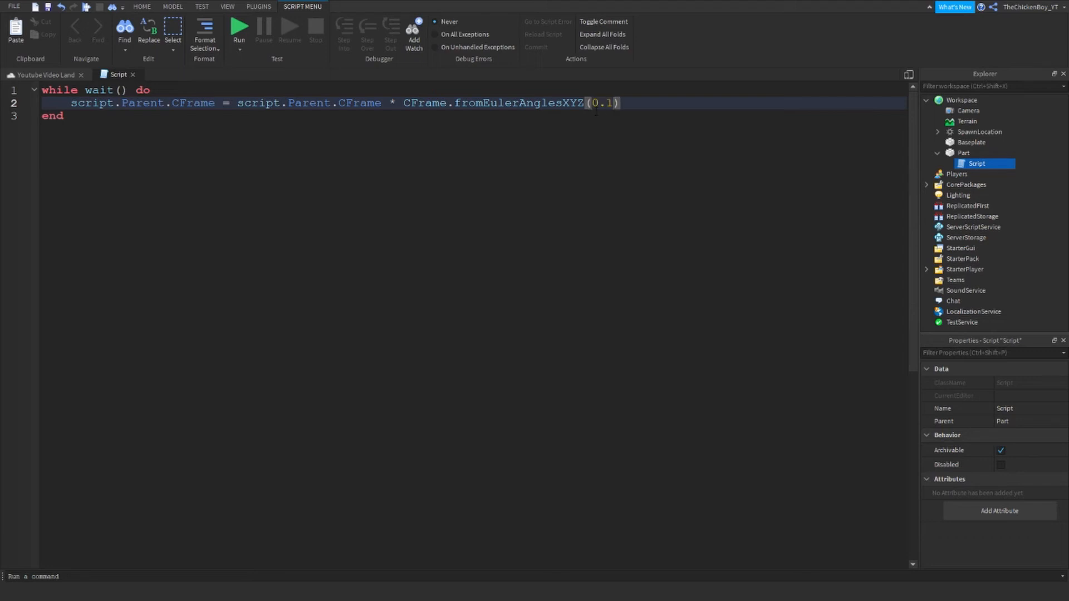
text(0,)
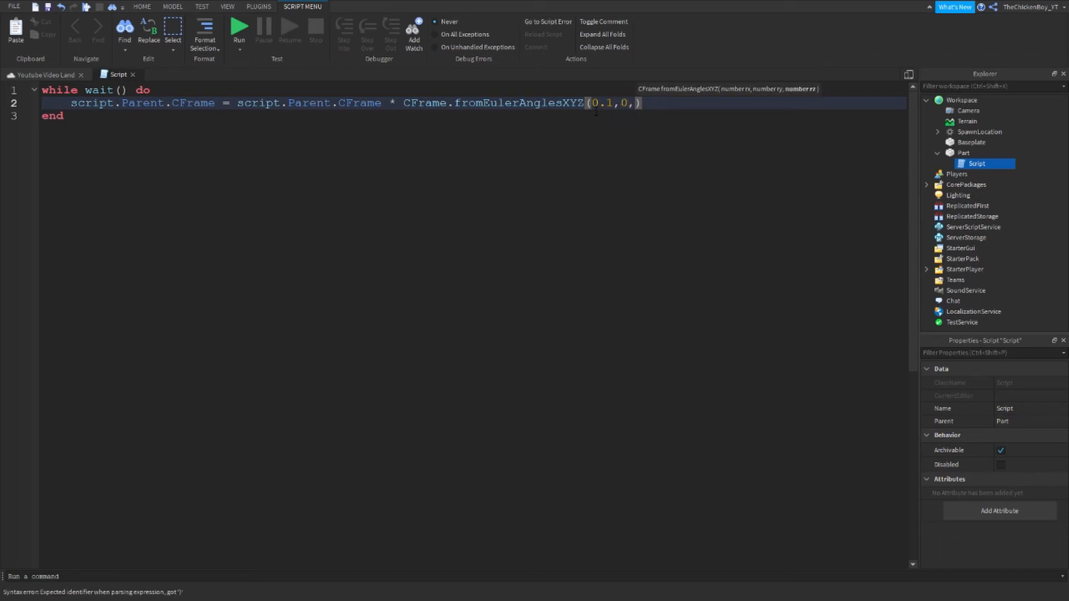
text(0)
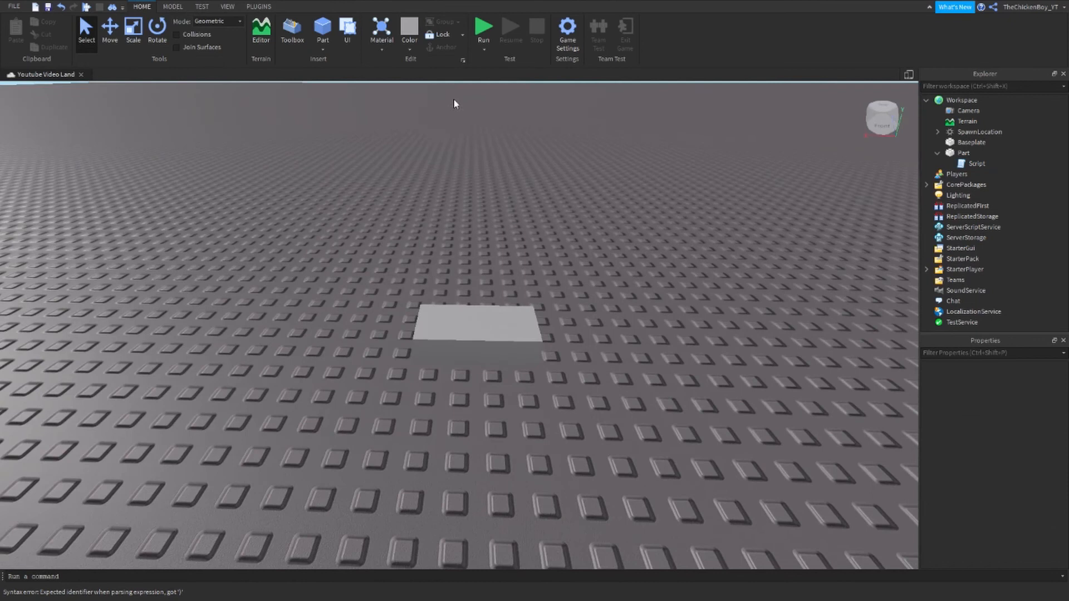
click(483, 27)
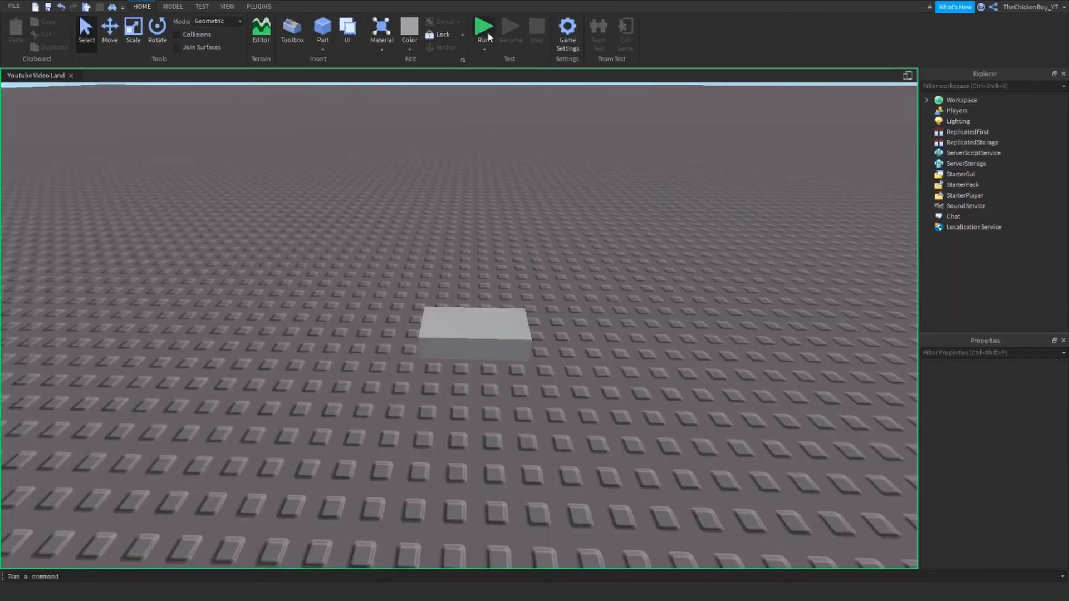
click(484, 27)
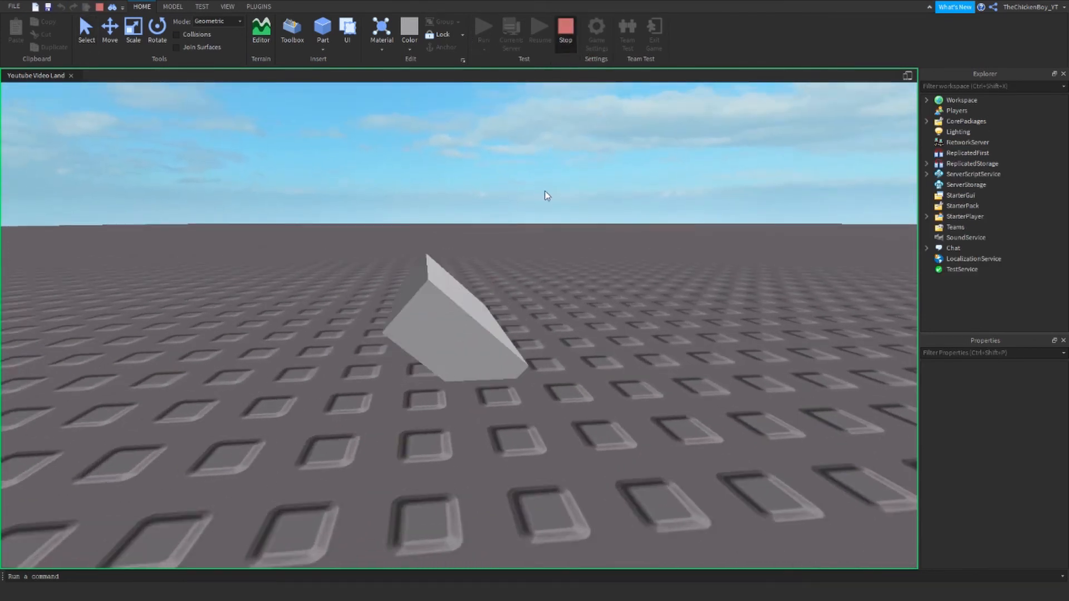
click(565, 30)
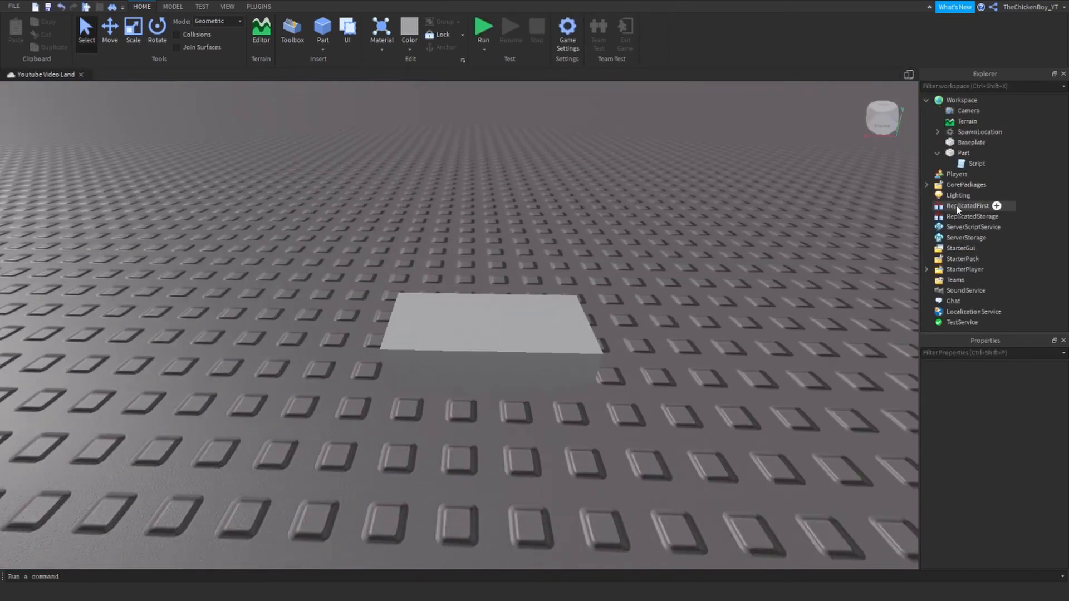
Reopen the part's script and correct the first rotation angle to .1
double_click(976, 164)
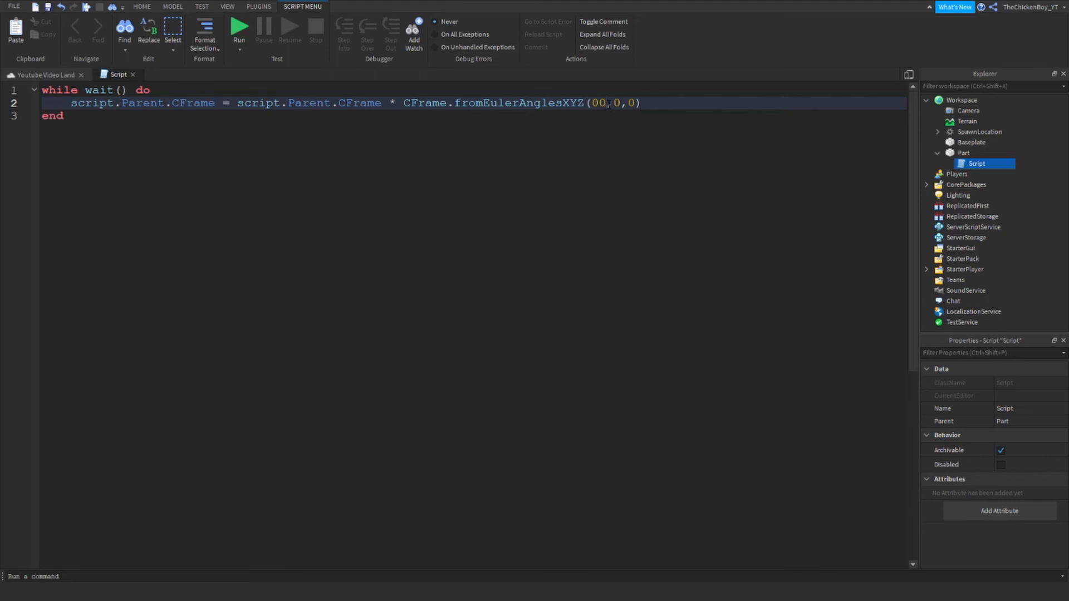
key(Backspace)
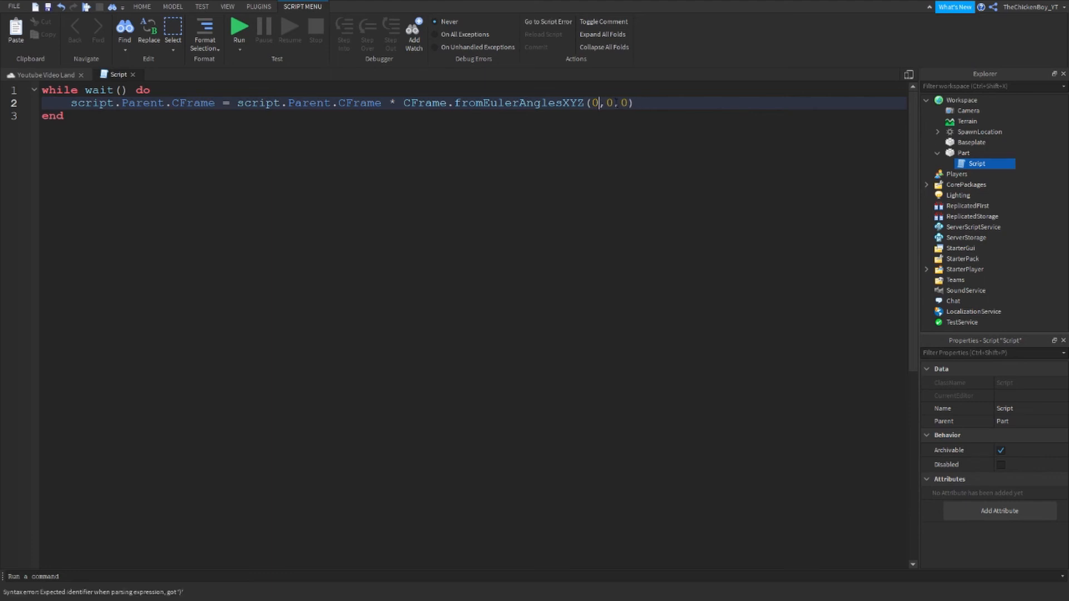
text(.1)
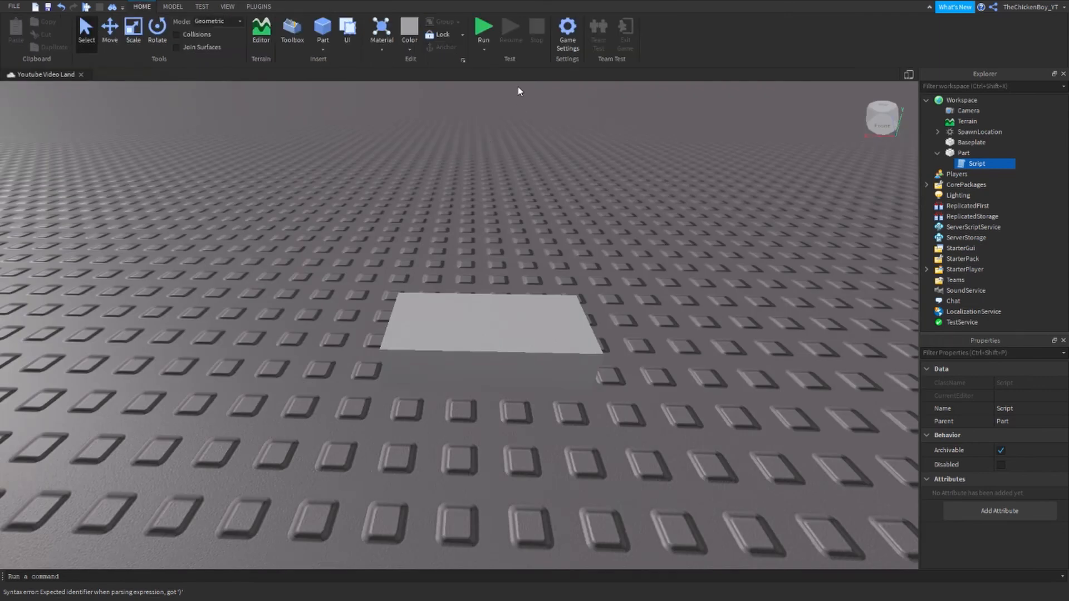
Play-test the place with Run to watch the part spin
click(484, 27)
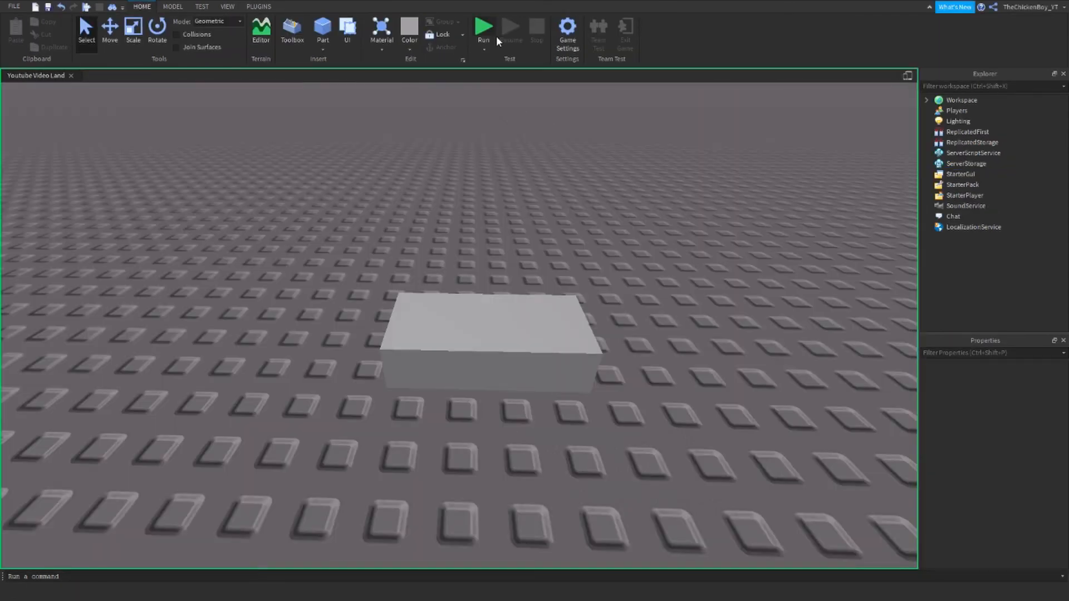
click(484, 27)
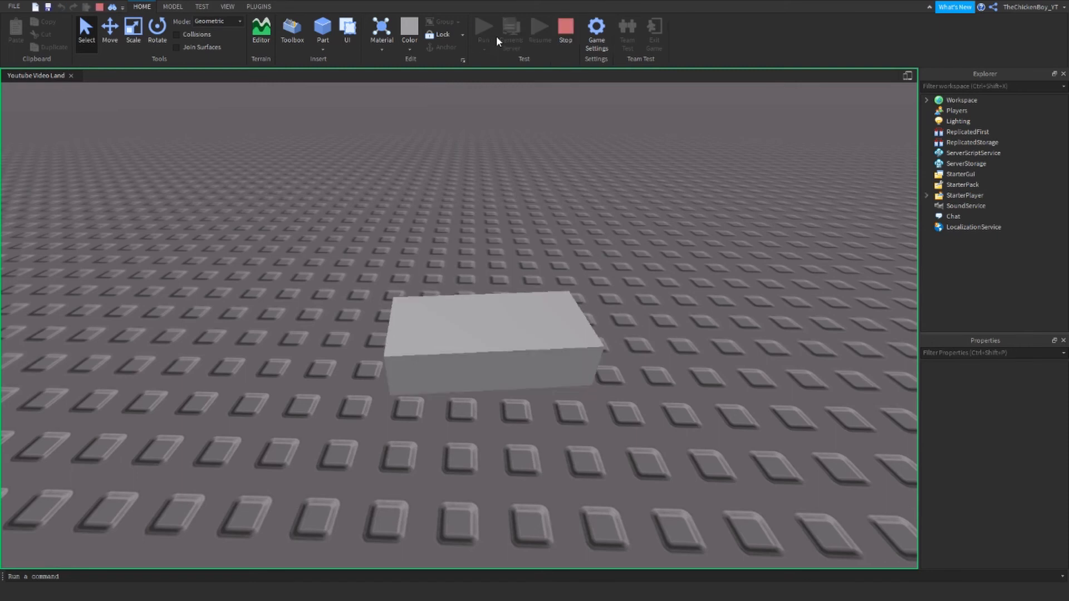